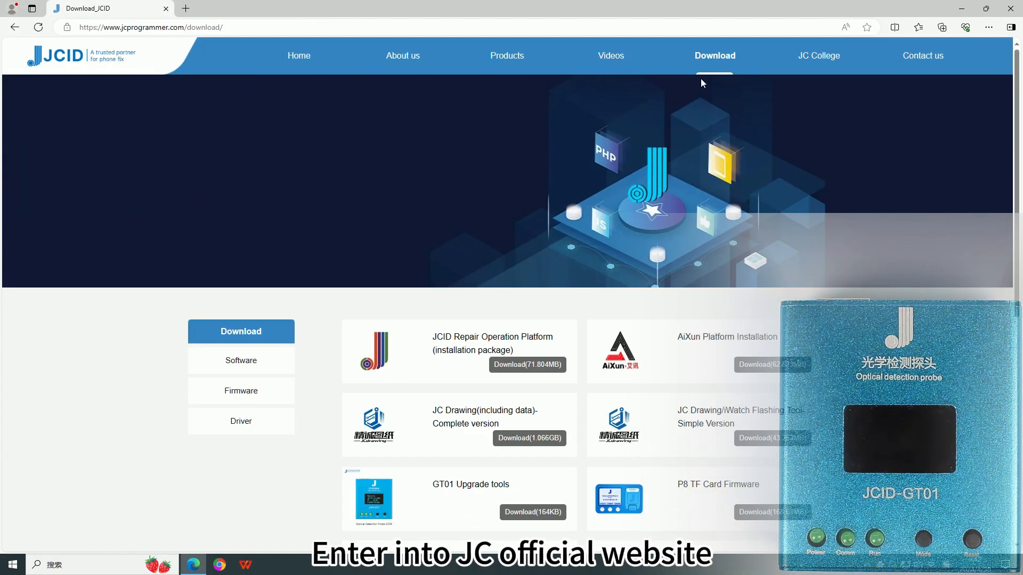
Scroll to GT01 Upgrade tools on the JCID download page and download its 164KB package.
scroll("down", 3)
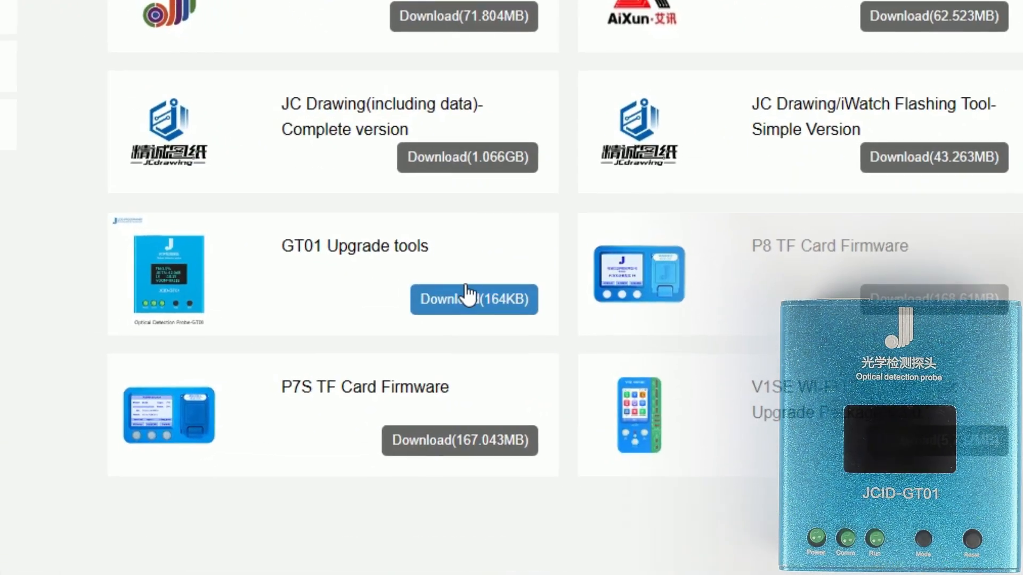
left_click(474, 299)
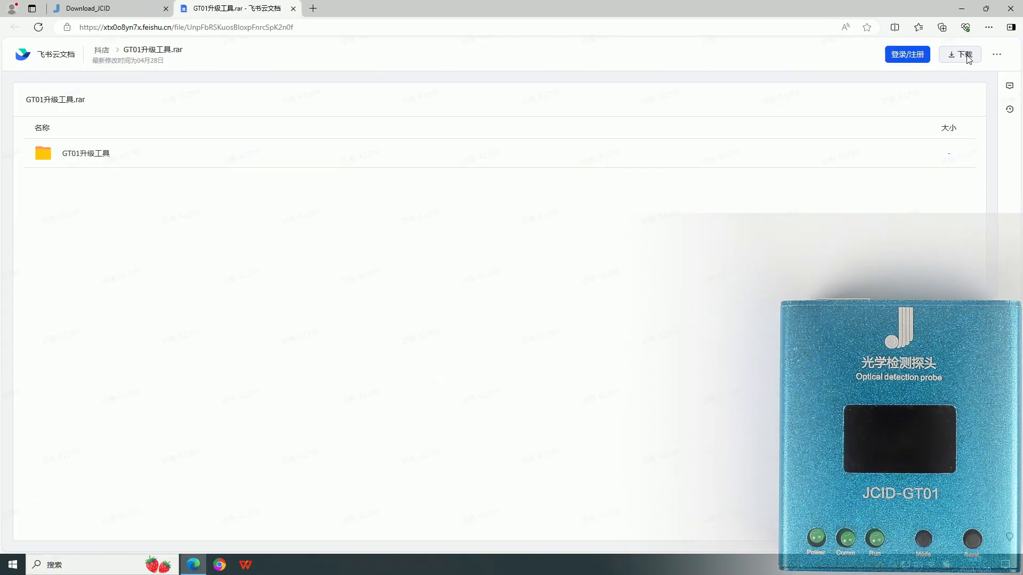
Download GT01升级工具.rar from Feishu Docs and open the downloaded archive.
left_click(942, 26)
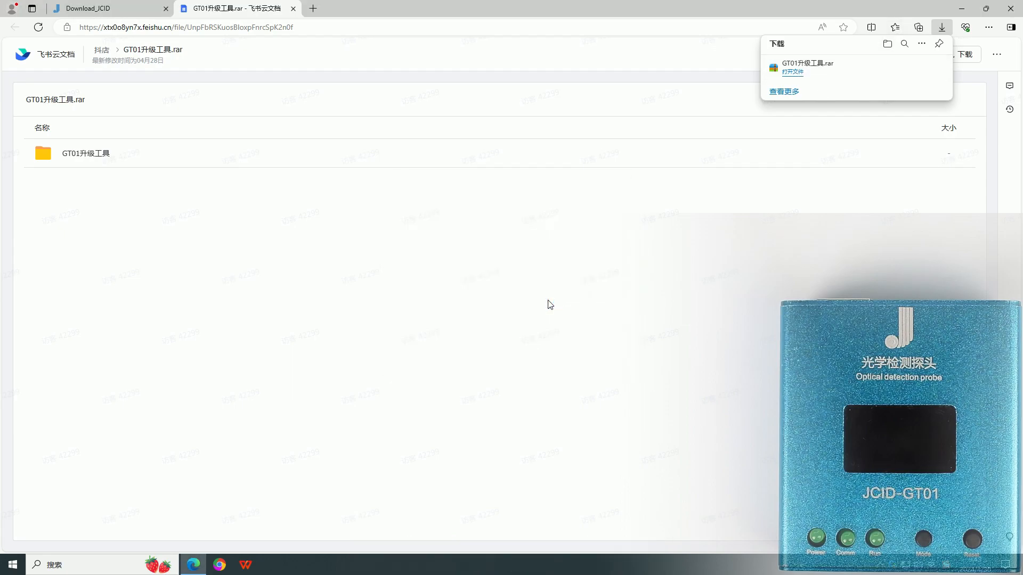
left_click(358, 171)
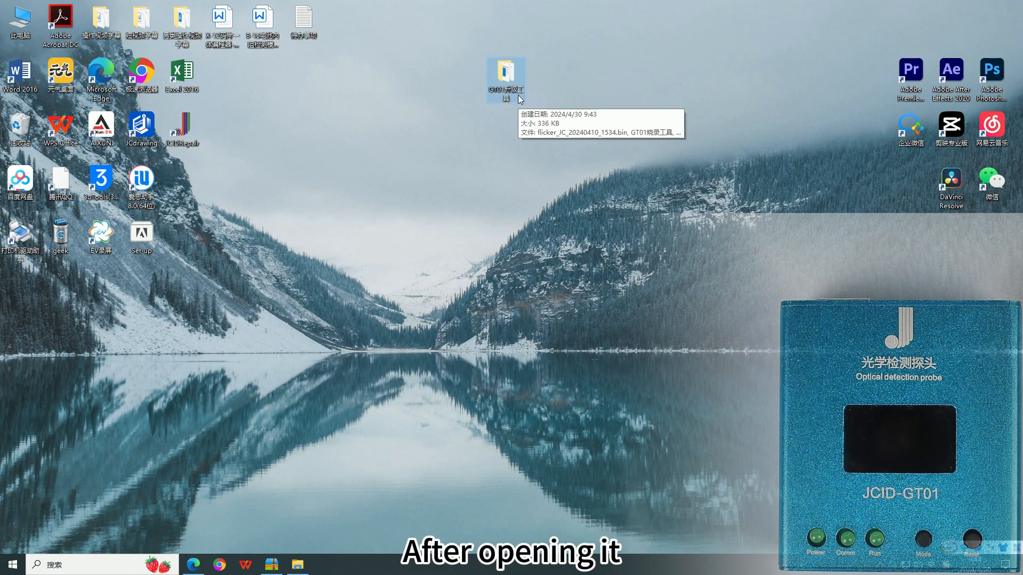
Open the GT01升级工具 desktop folder and launch the GT01烧录工具 flashing tool.
double_click(506, 77)
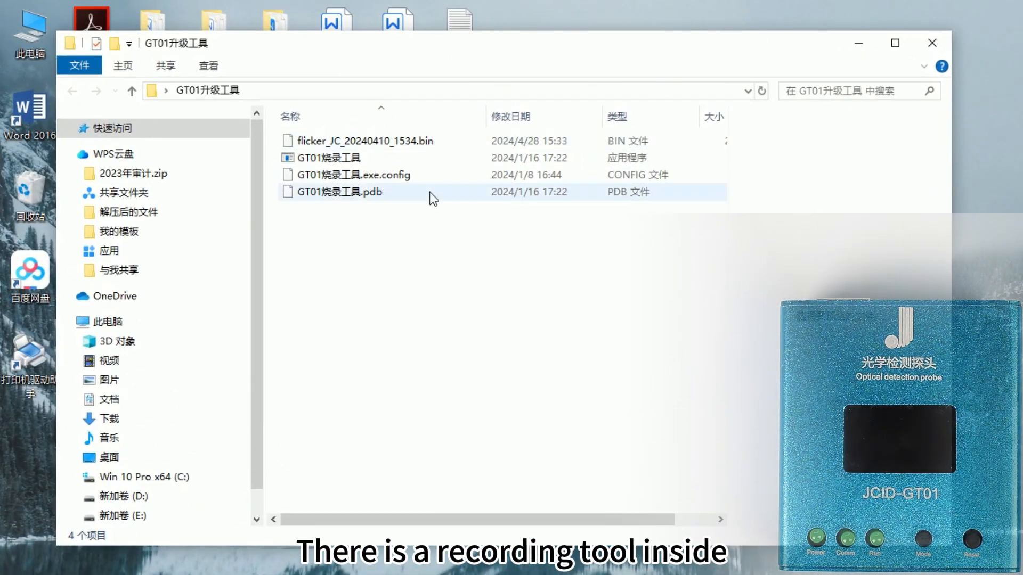
left_click(363, 141)
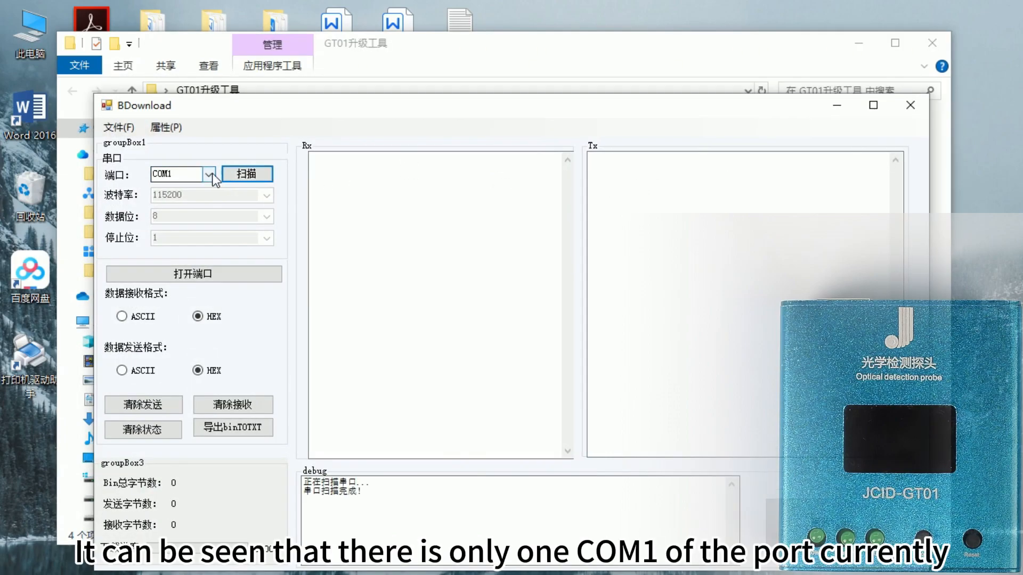
Rescan the port list to find the probe and open COM11 at 115200 baud.
left_click(208, 174)
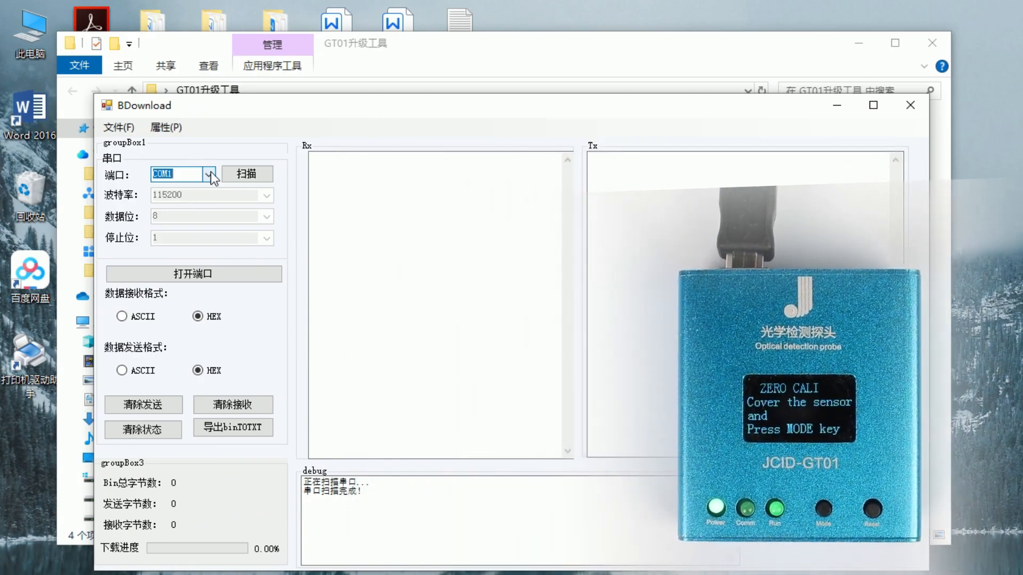
left_click(246, 173)
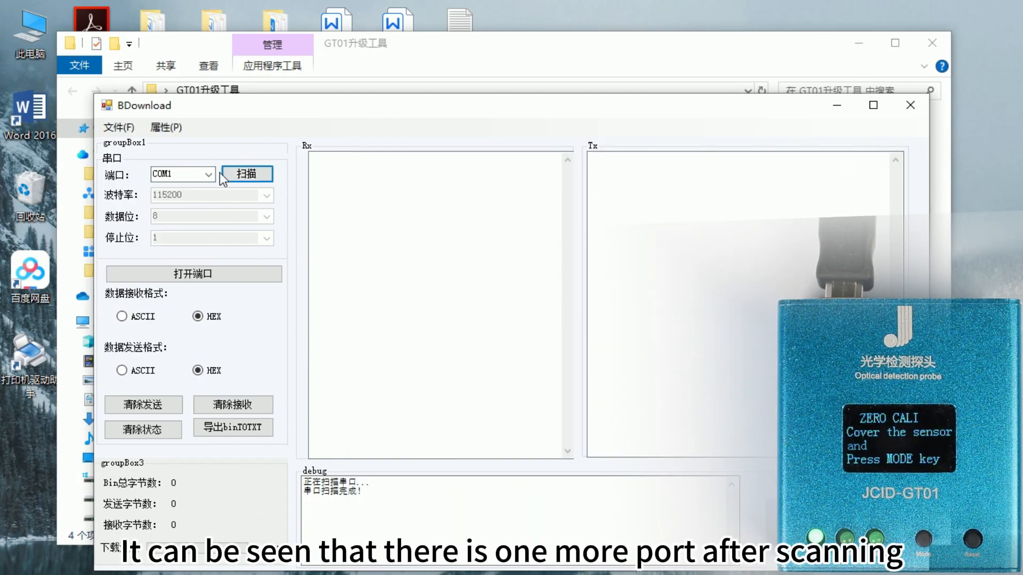
left_click(207, 174)
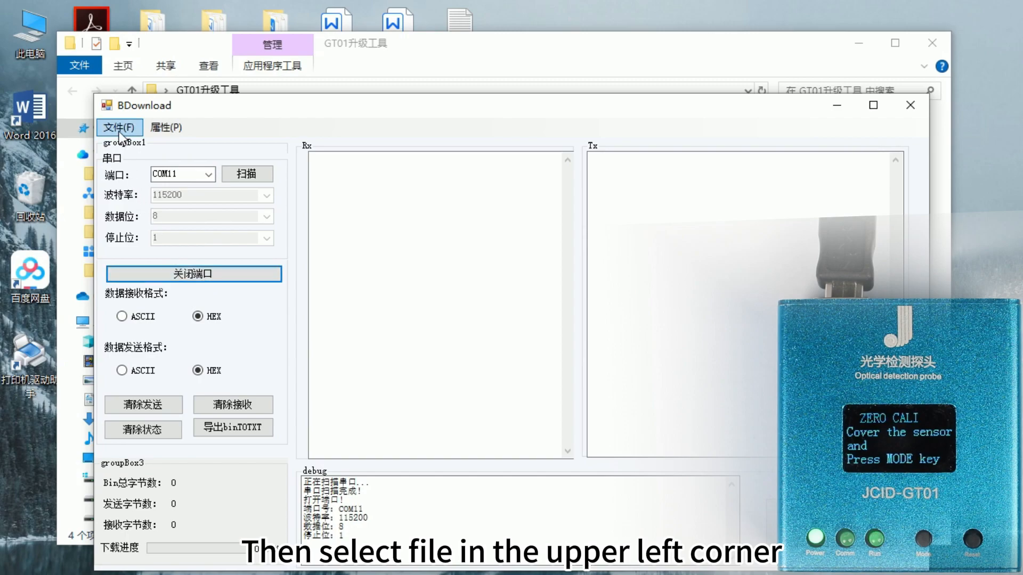
Load flicker_JC_20240410_1534.bin from the GT01升级工具 folder as the bin file.
left_click(120, 128)
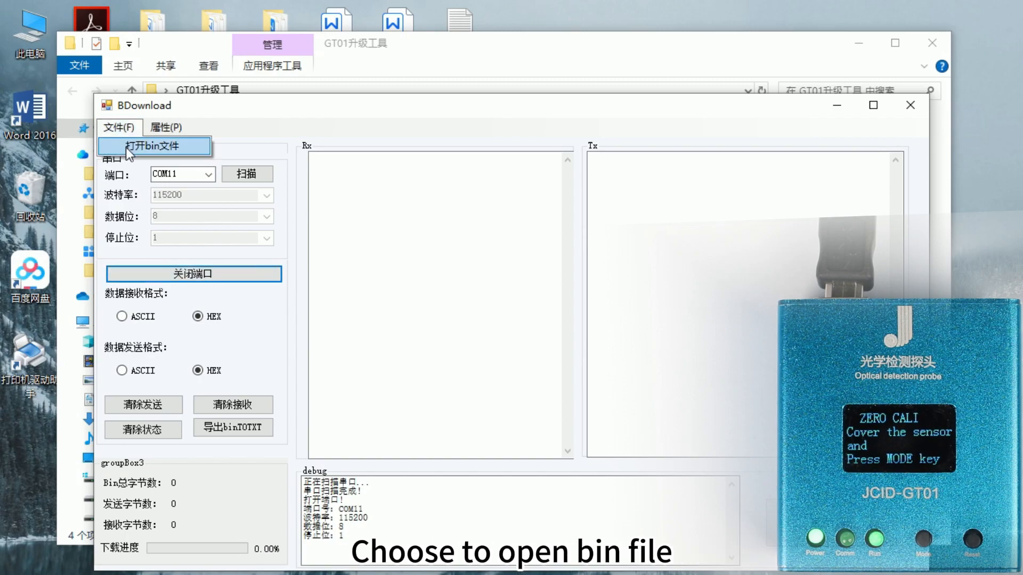
left_click(149, 143)
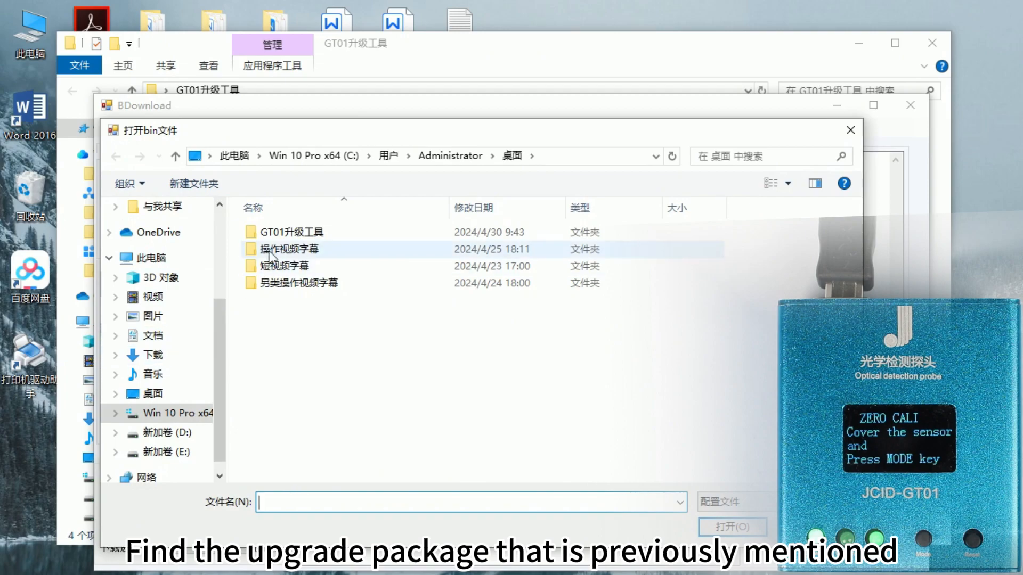
double_click(294, 232)
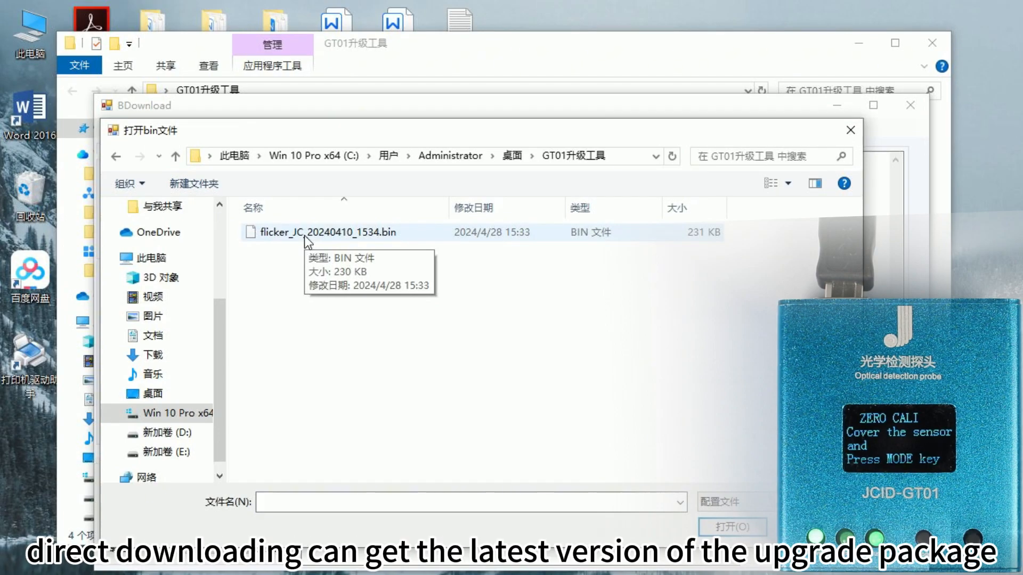
left_click(327, 232)
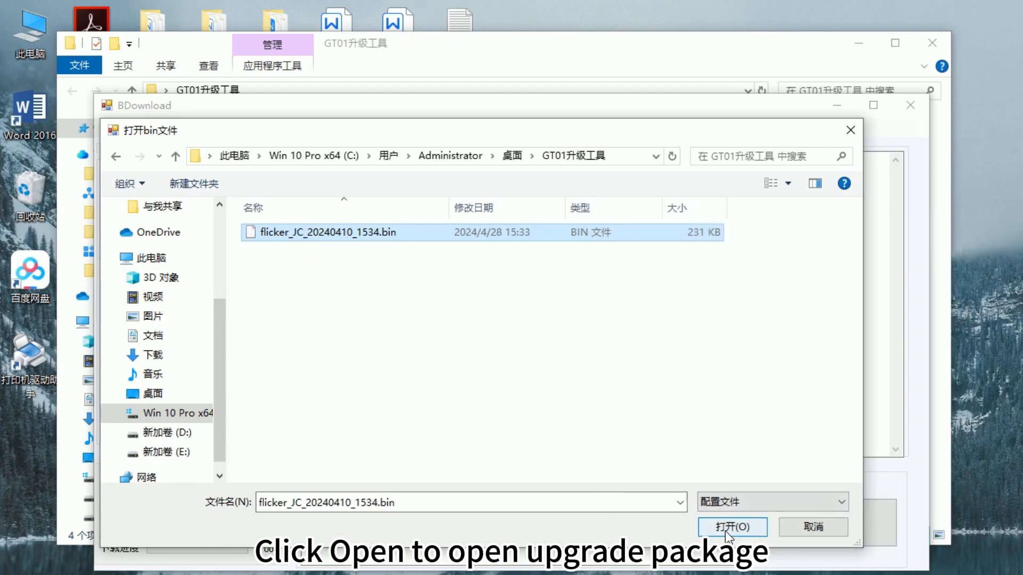
left_click(732, 527)
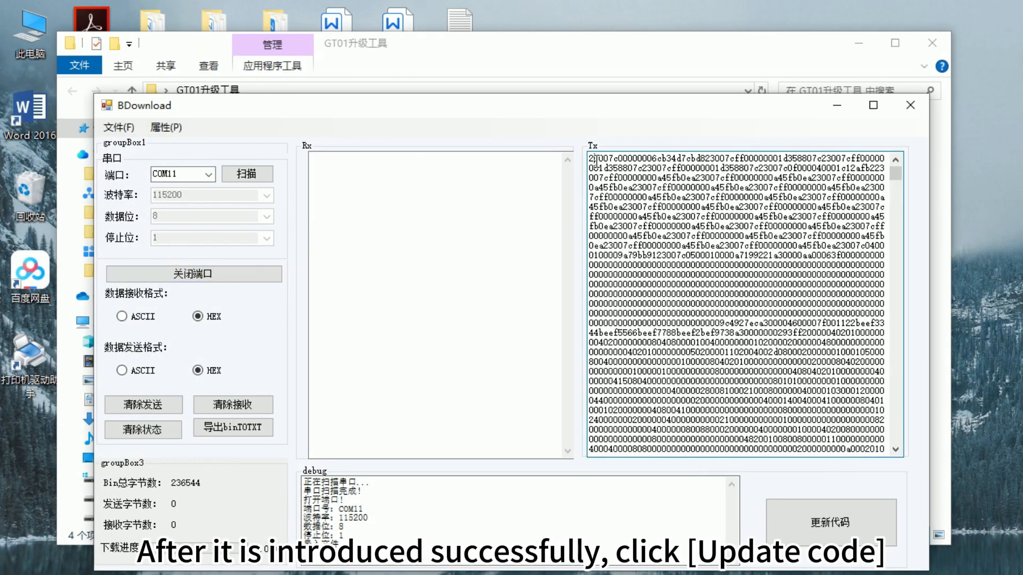
Start the 更新代码 firmware update and let it switch the probe into boot mode.
left_click(828, 522)
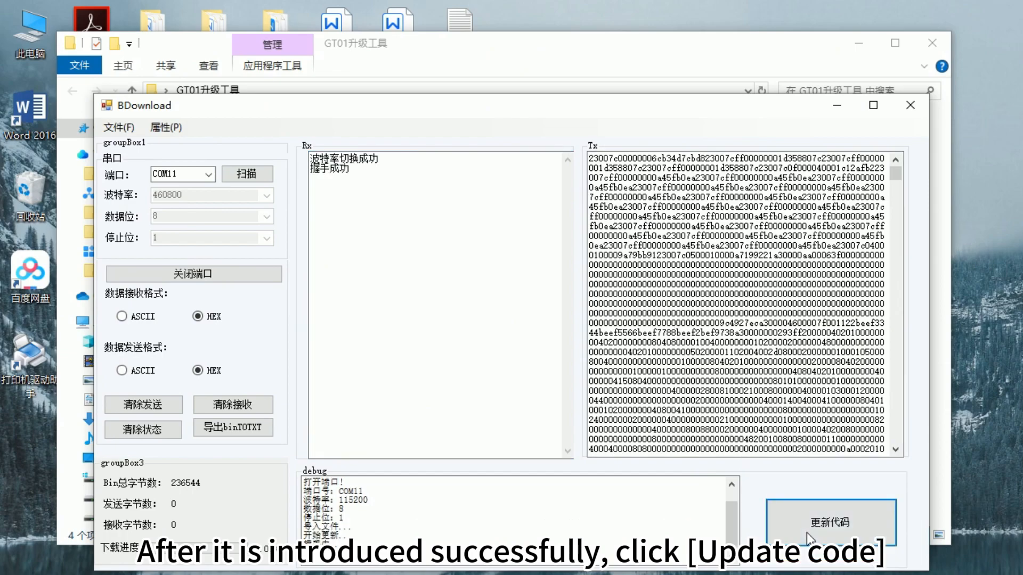
left_click(828, 522)
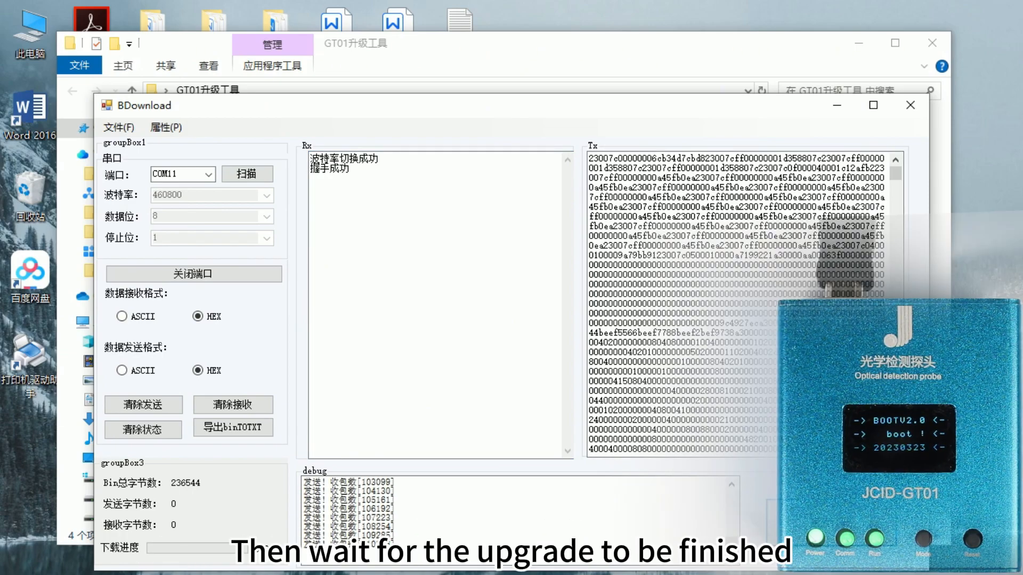